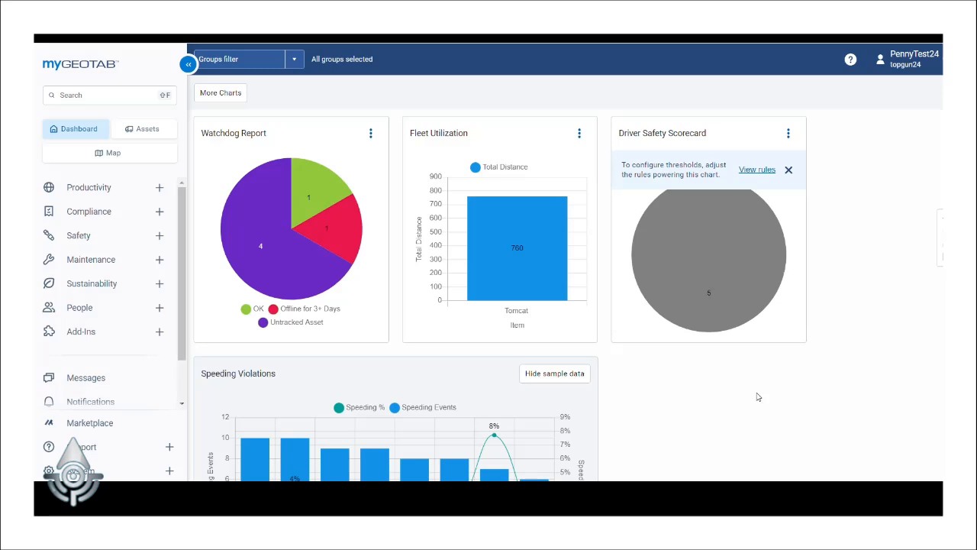
Expand the Compliance section to list HOS, Time Card, IFTA and ELD reports.
{"action": "left_click", "coordinate": [89, 211]}
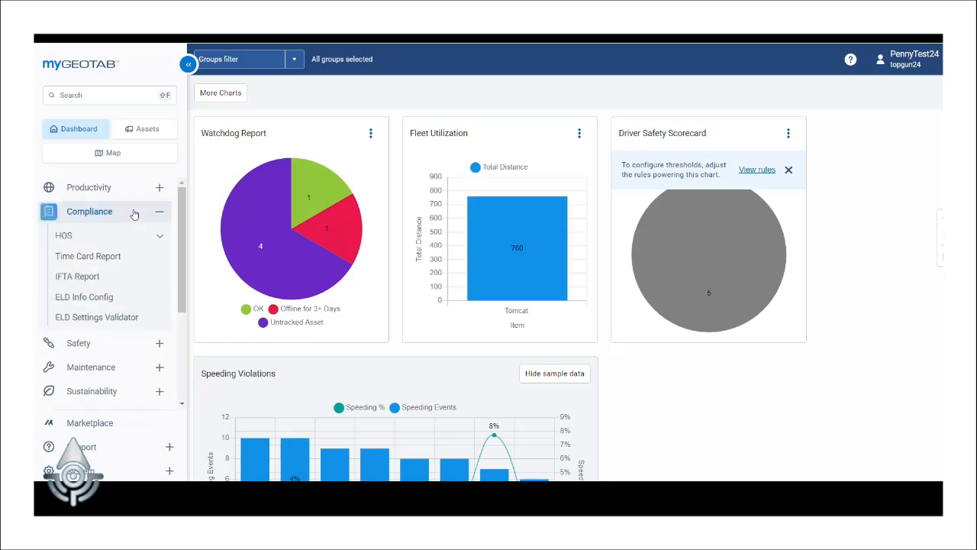
Run the IFTA Fuel Tax Report for this month (Sep 1–30, 2024) with all vehicles selected.
{"action": "left_click", "coordinate": [76, 275]}
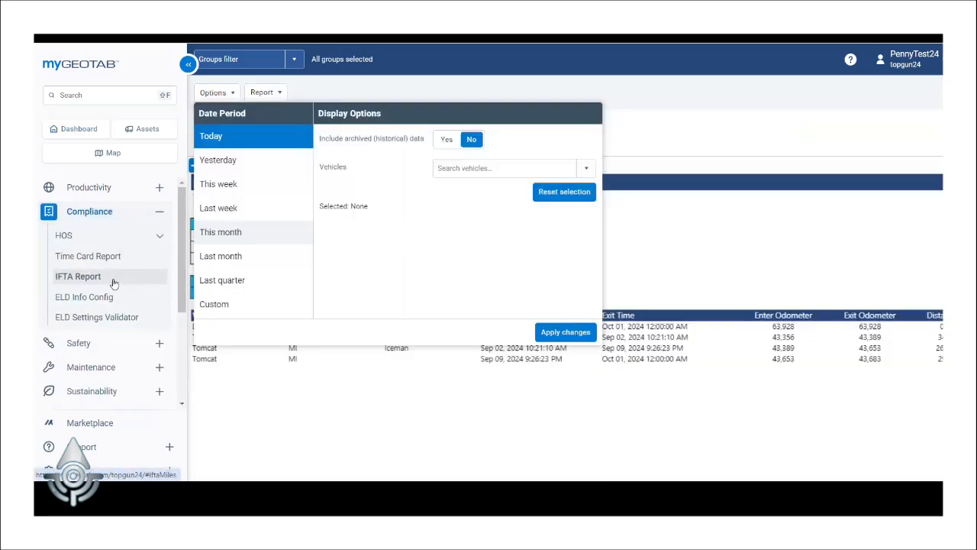
{"action": "left_click", "coordinate": [220, 233]}
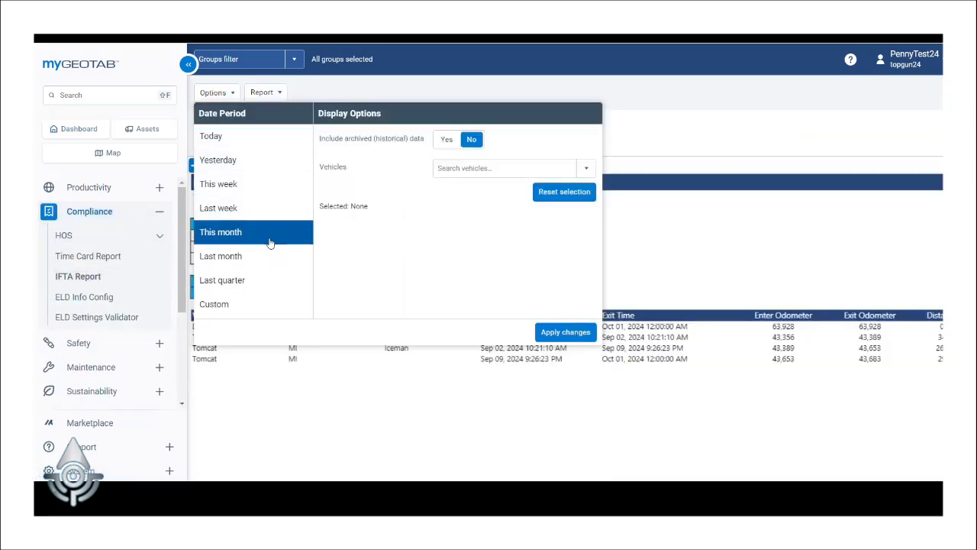
{"action": "left_click", "coordinate": [586, 168]}
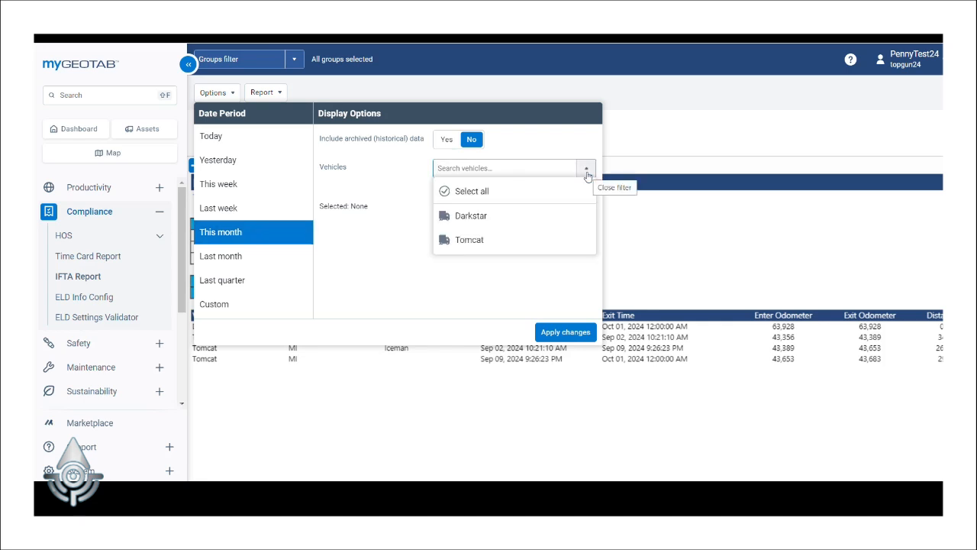
{"action": "left_click", "coordinate": [472, 191]}
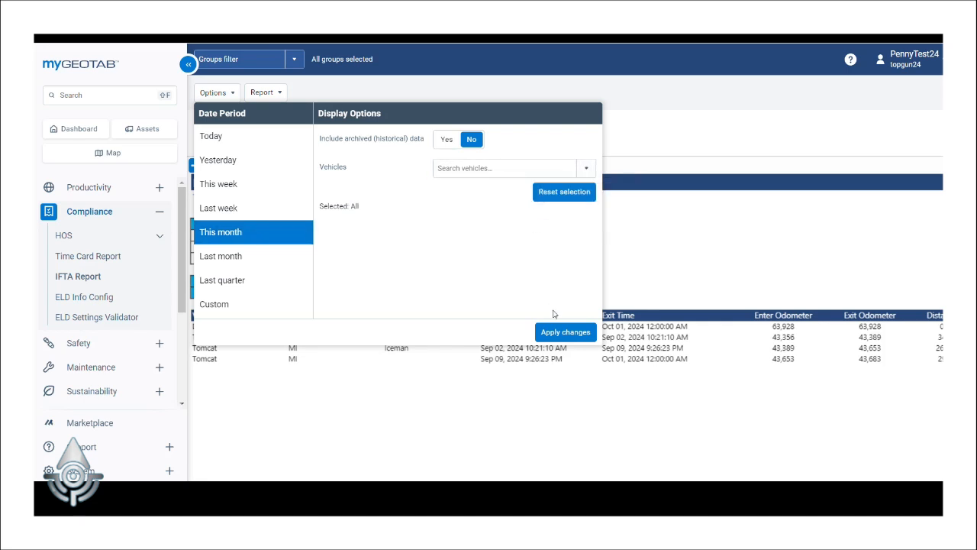
{"action": "left_click", "coordinate": [565, 331]}
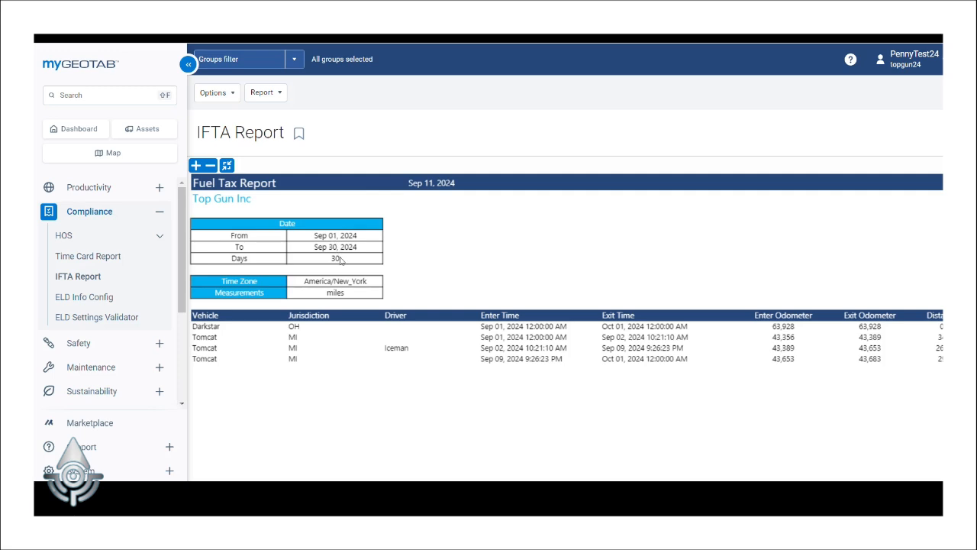
{"action": "mouse_move", "coordinate": [329, 293]}
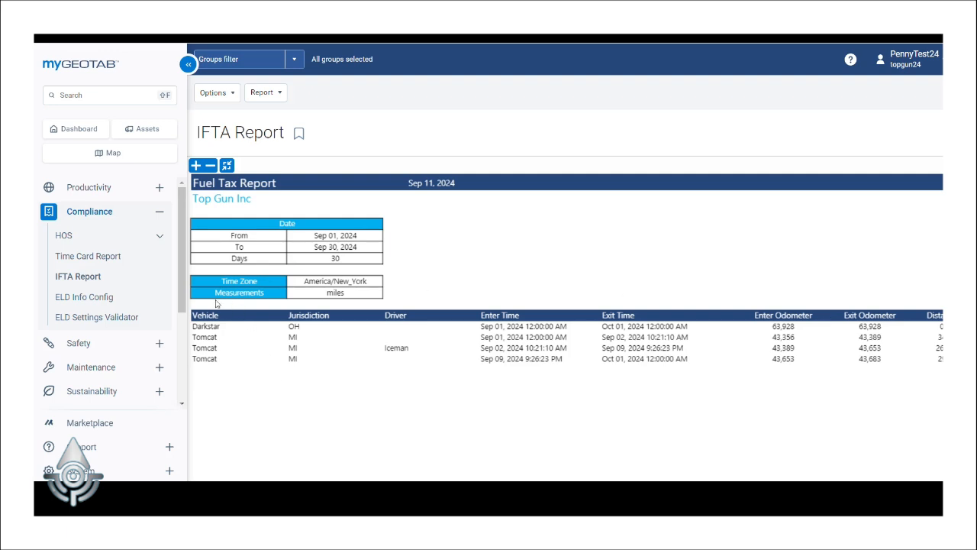
{"action": "mouse_move", "coordinate": [205, 384]}
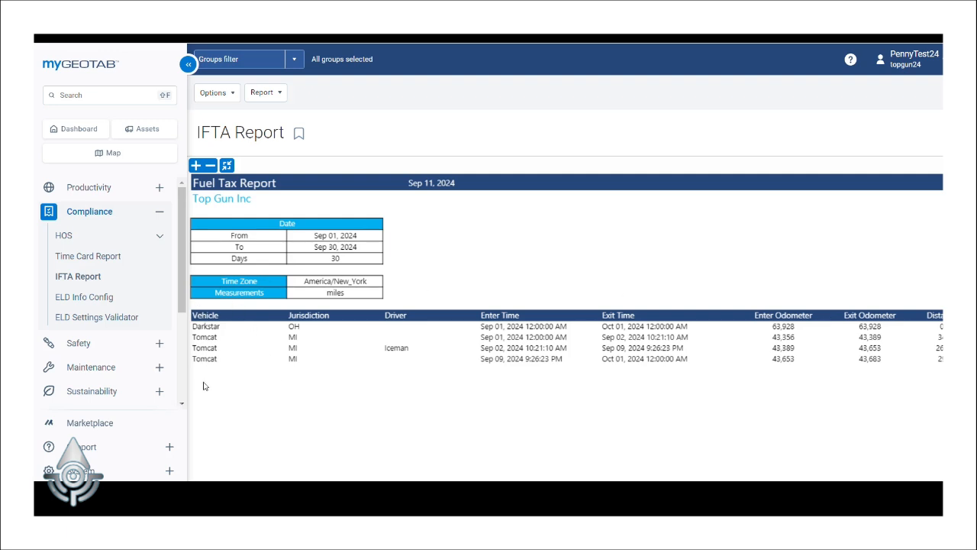
{"action": "mouse_move", "coordinate": [309, 326]}
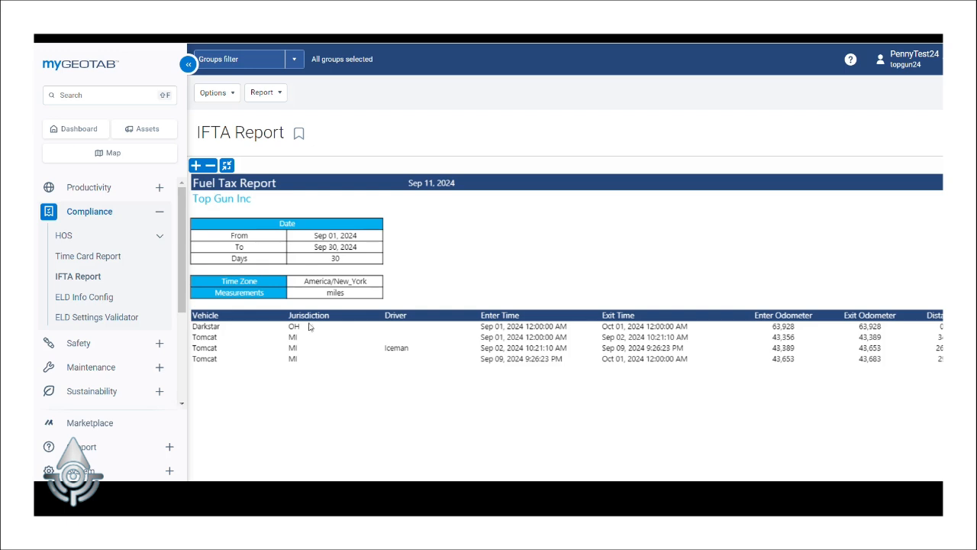
{"action": "mouse_move", "coordinate": [409, 368]}
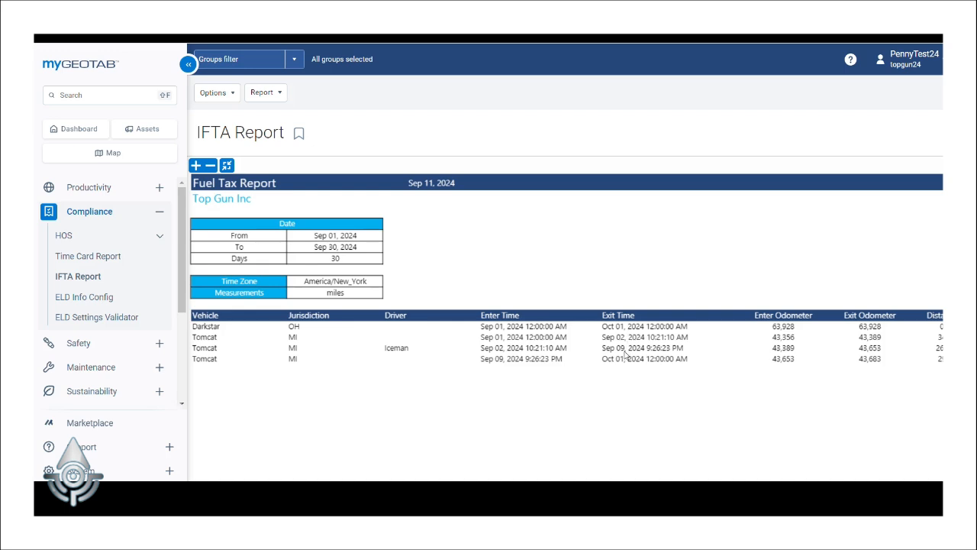
{"action": "mouse_move", "coordinate": [882, 358]}
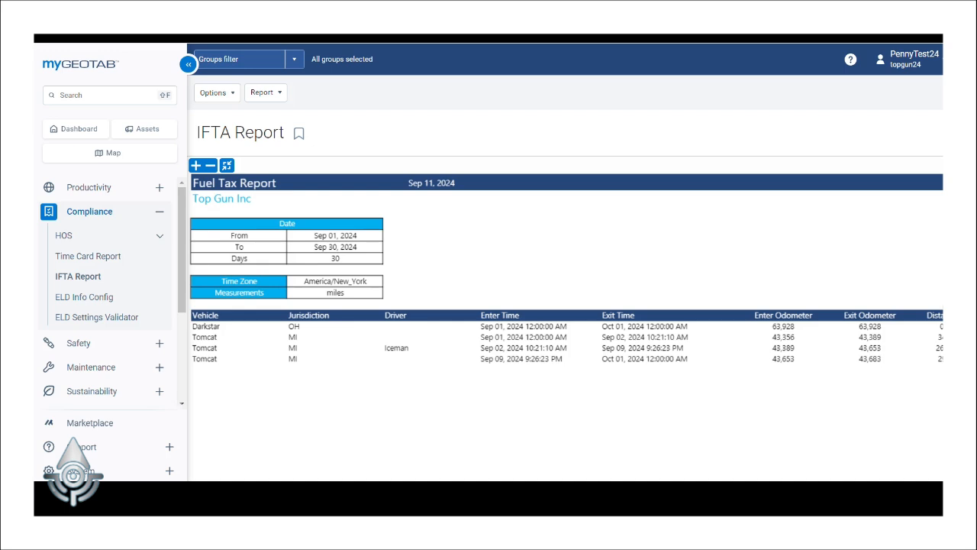
{"action": "mouse_move", "coordinate": [940, 368]}
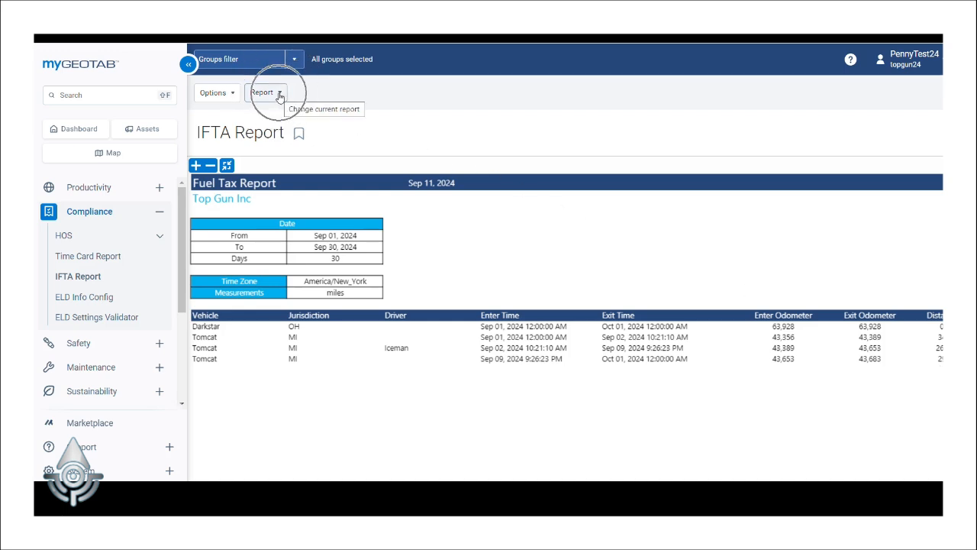
Show the Report download formats: Web, Standard, Advanced and More formats.
{"action": "left_click", "coordinate": [263, 92]}
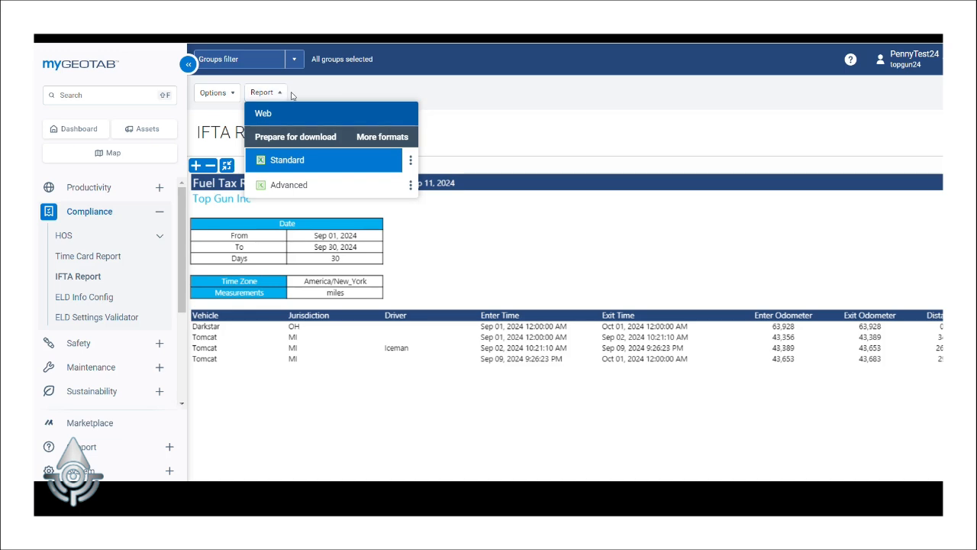